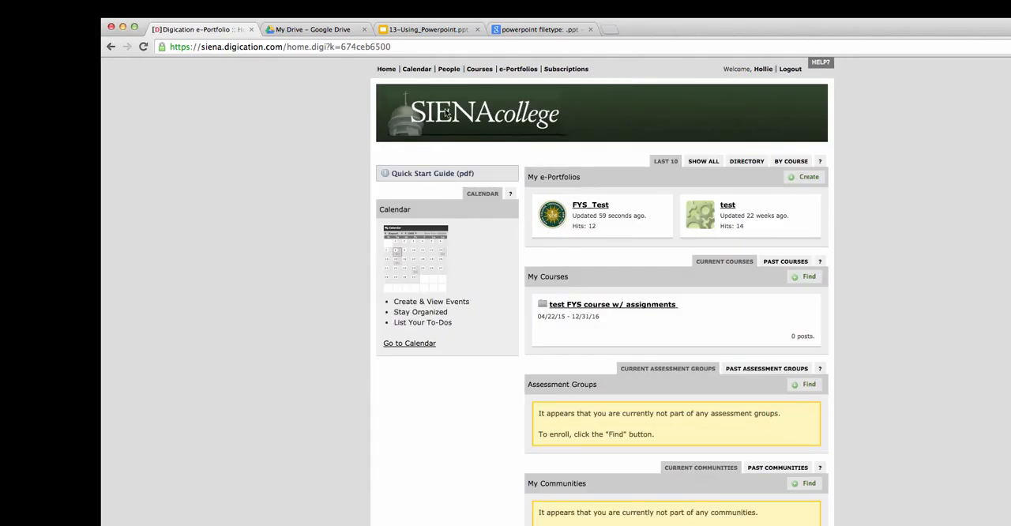
mouse_move(626, 219)
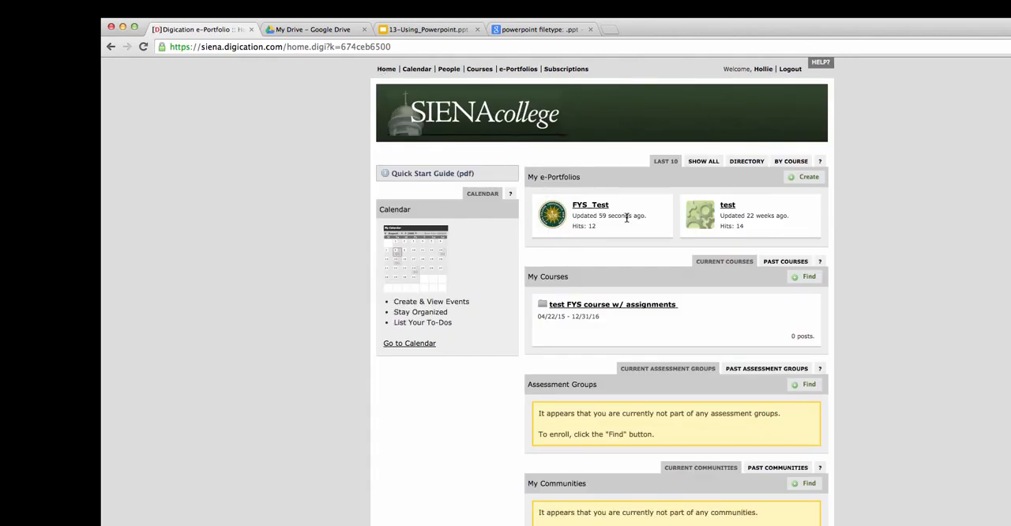
Enter the test FYS course and toggle its email notifications off then back on
click(613, 303)
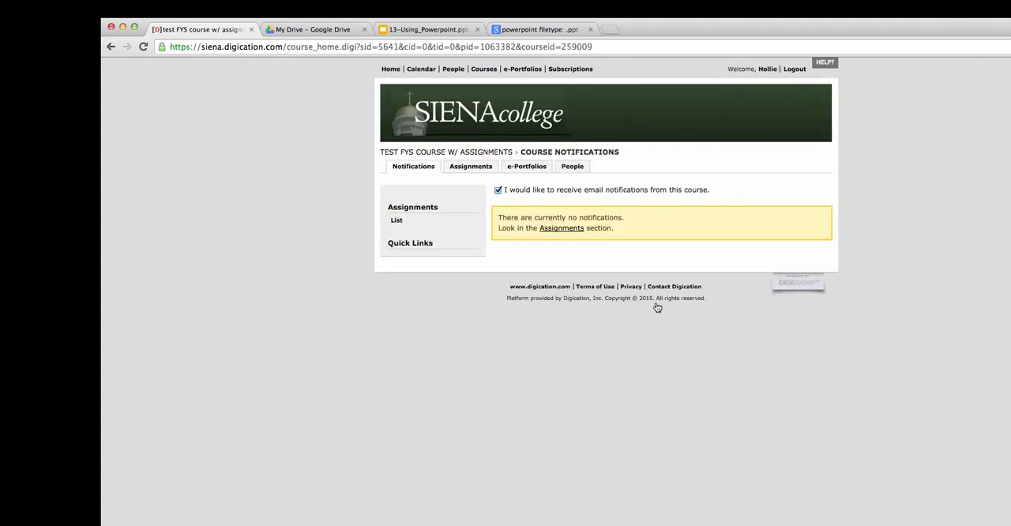
mouse_move(559, 240)
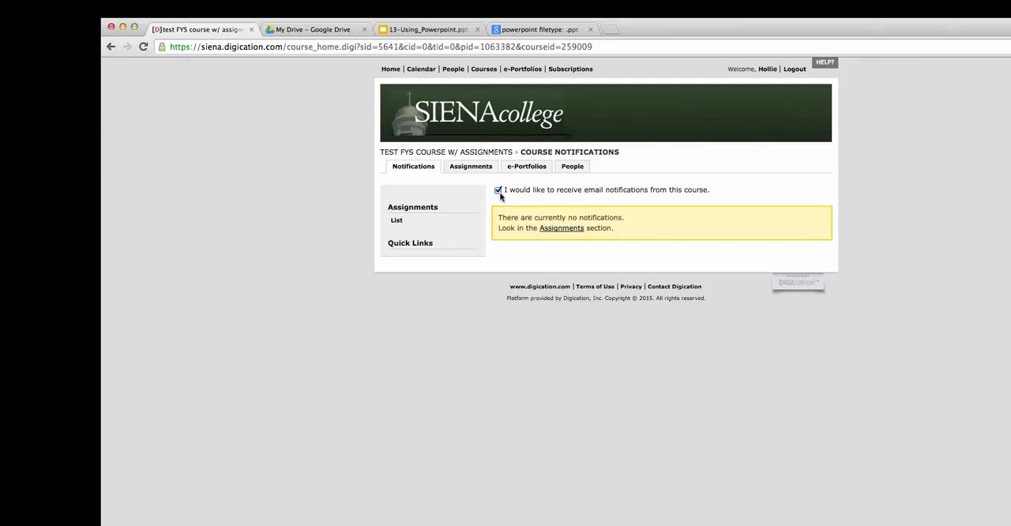
click(500, 190)
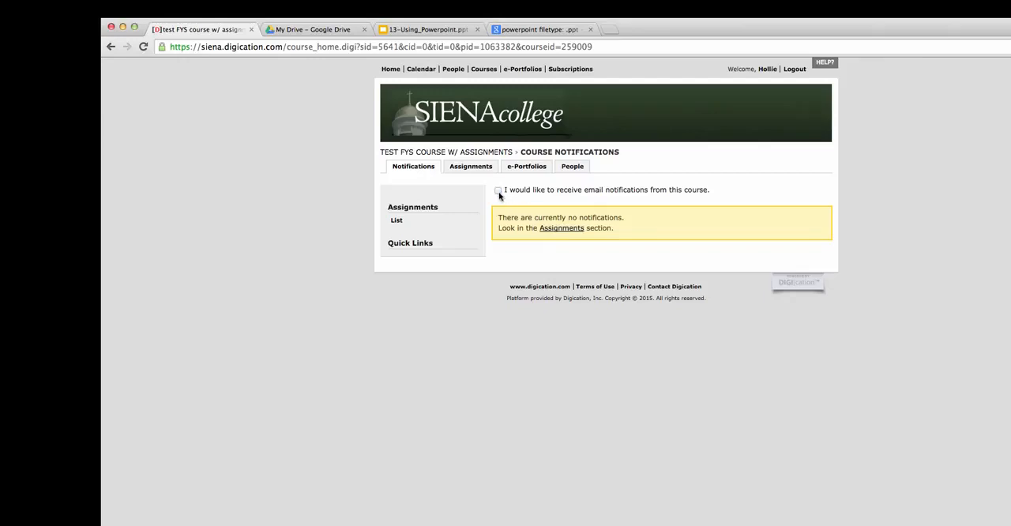
click(499, 190)
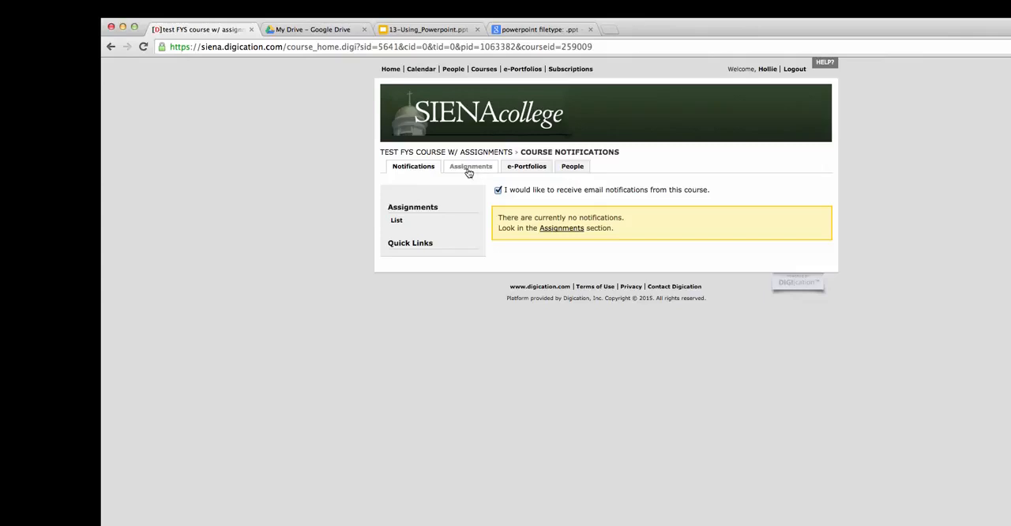
Show the course's Assignments summary listing each step and its status
click(471, 166)
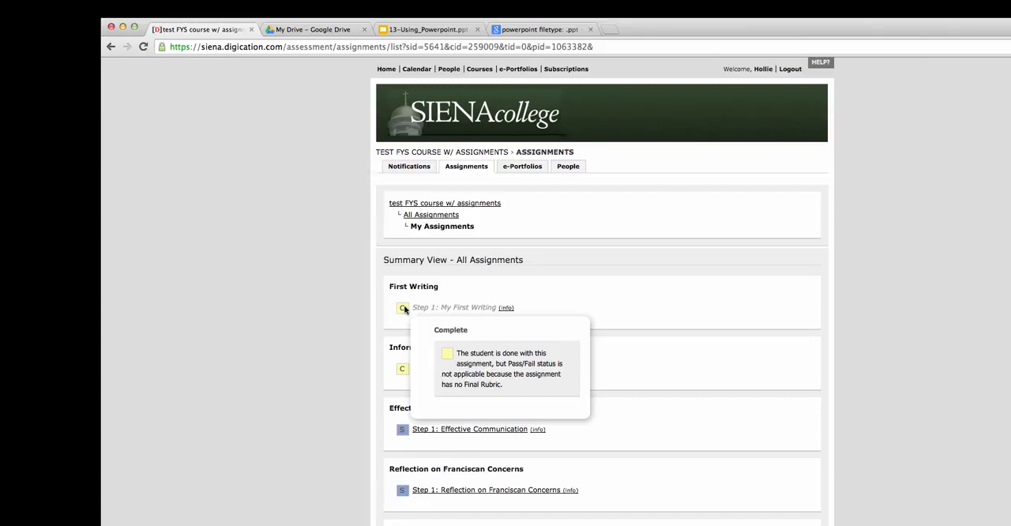
mouse_move(351, 347)
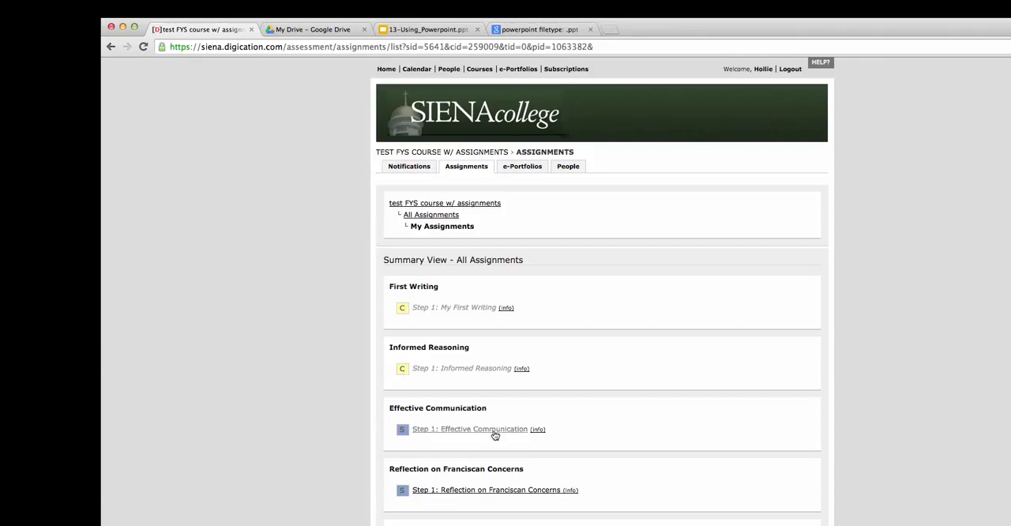
Go into the Effective Communication step and choose e-Portfolio pages from the FYS_Test portfolio as evidence
click(471, 429)
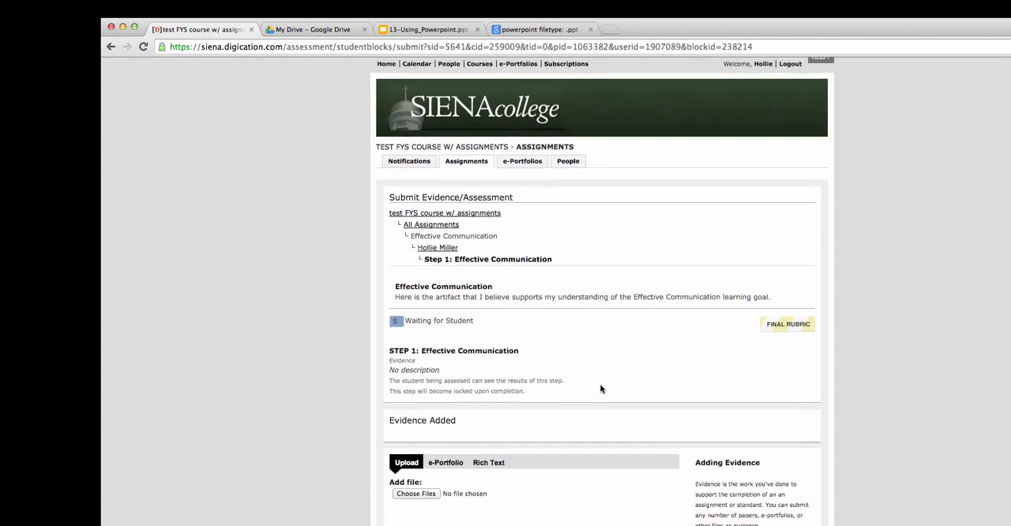
scroll(down, 3)
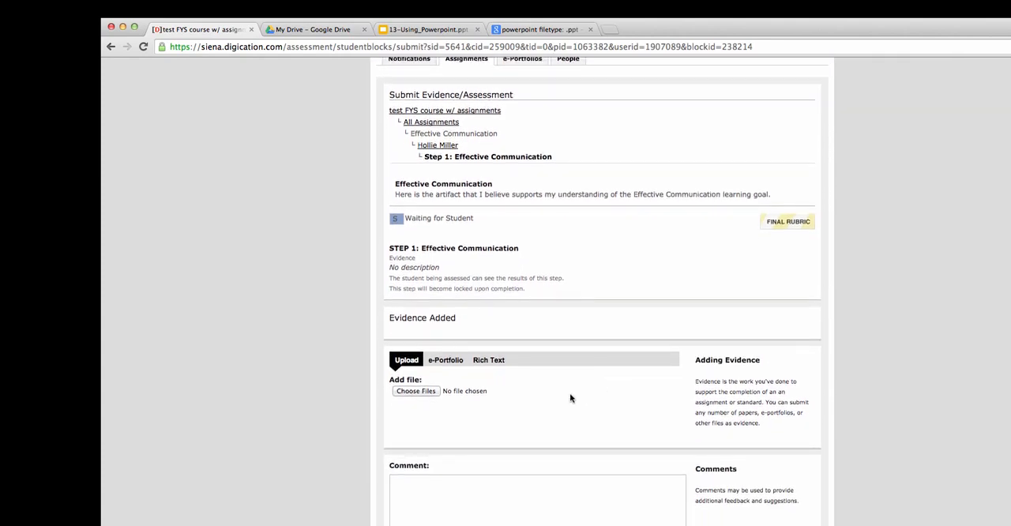
mouse_move(445, 360)
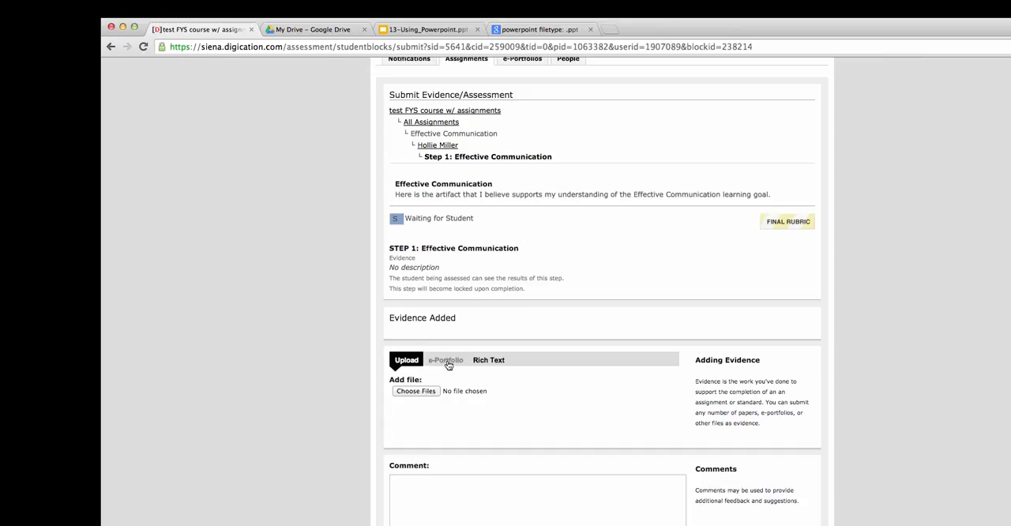
click(445, 360)
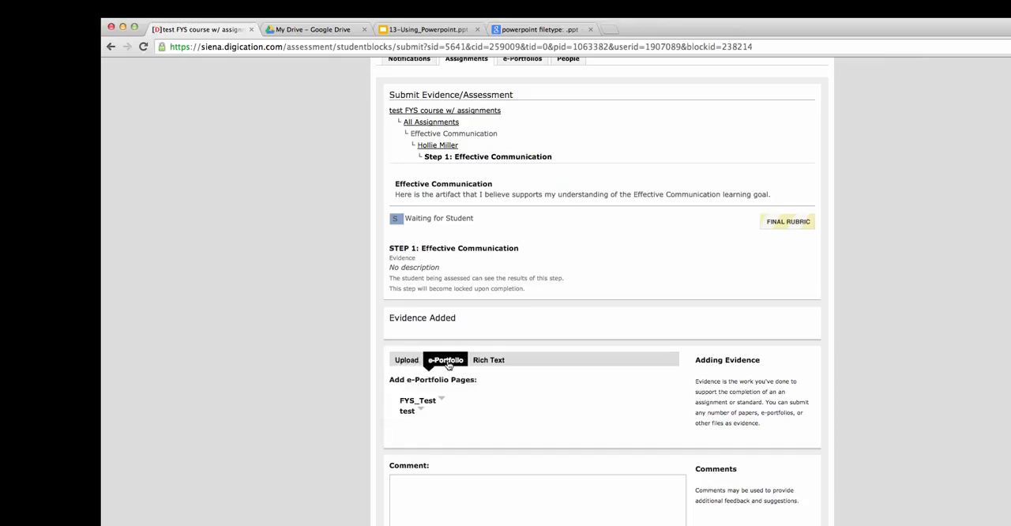
mouse_move(429, 411)
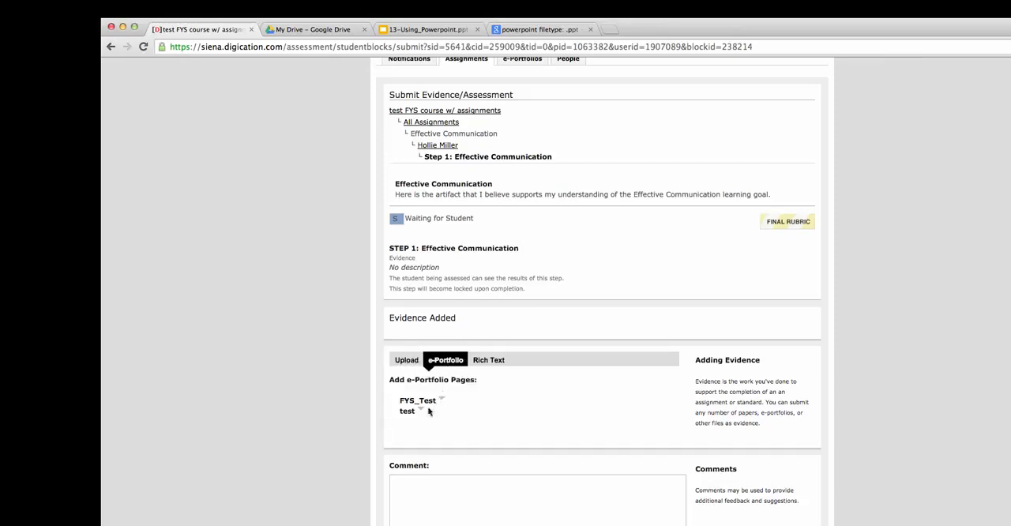
click(442, 401)
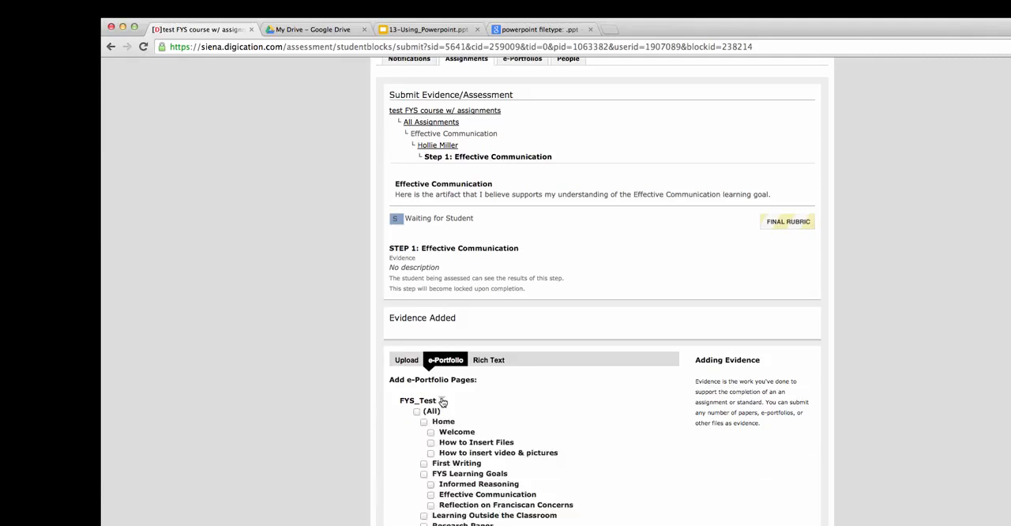
mouse_move(521, 416)
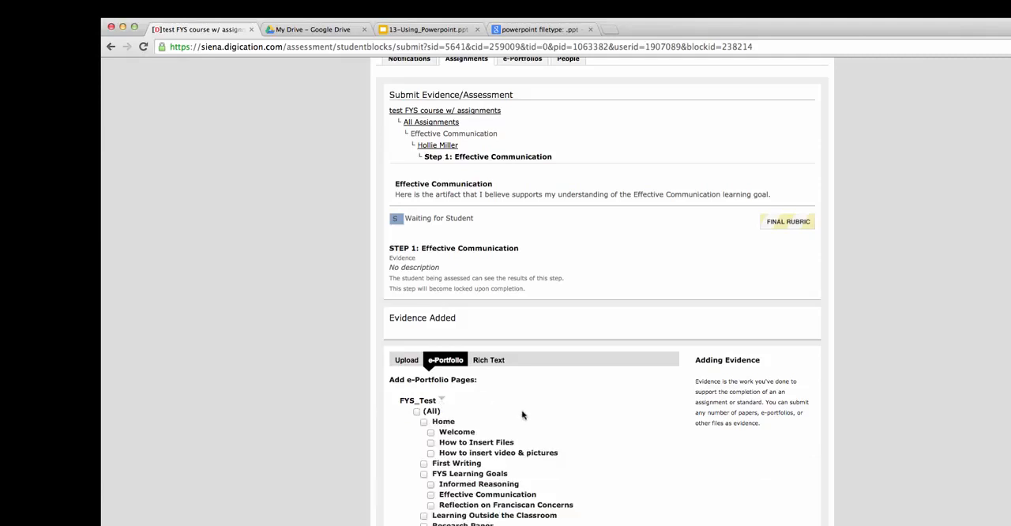
Check the Effective Communication page as the attached evidence
scroll(down, 3)
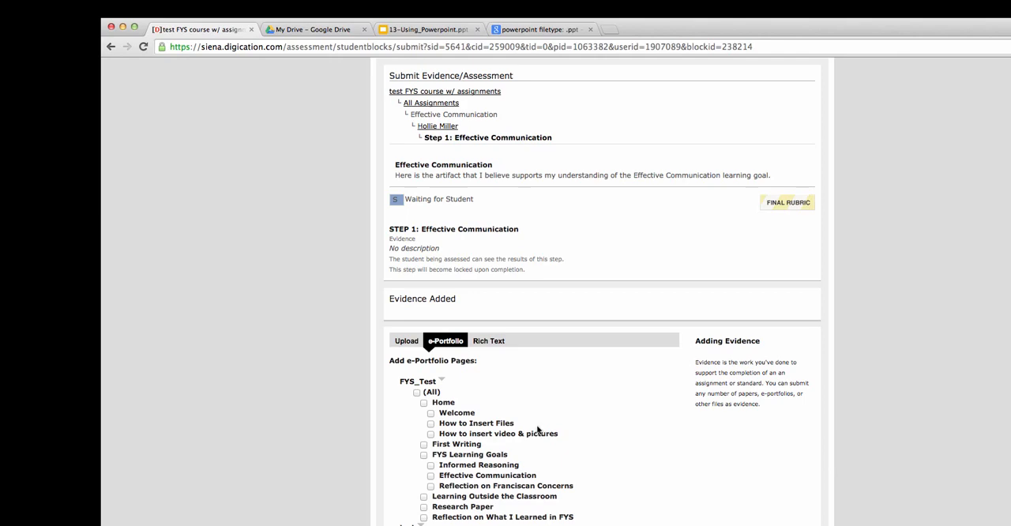
click(431, 476)
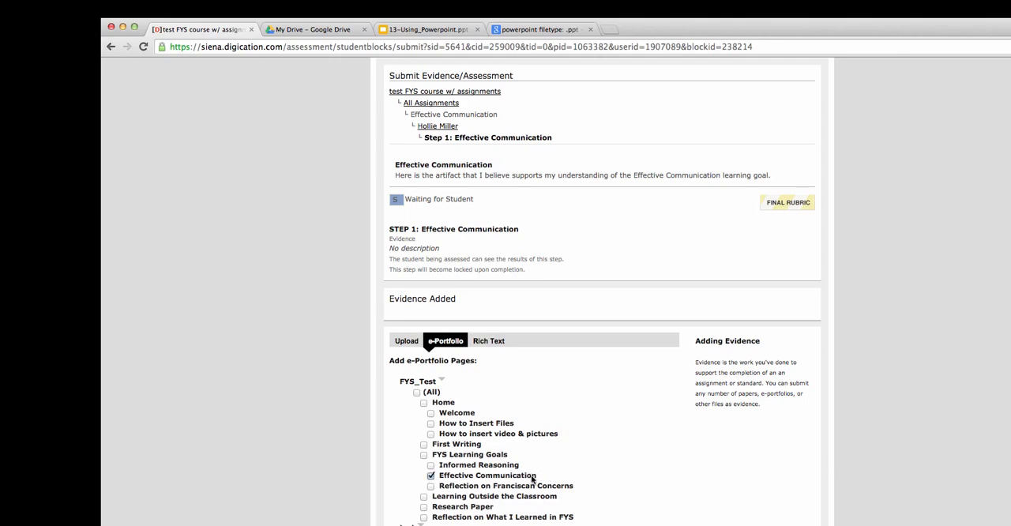
scroll(down, 3)
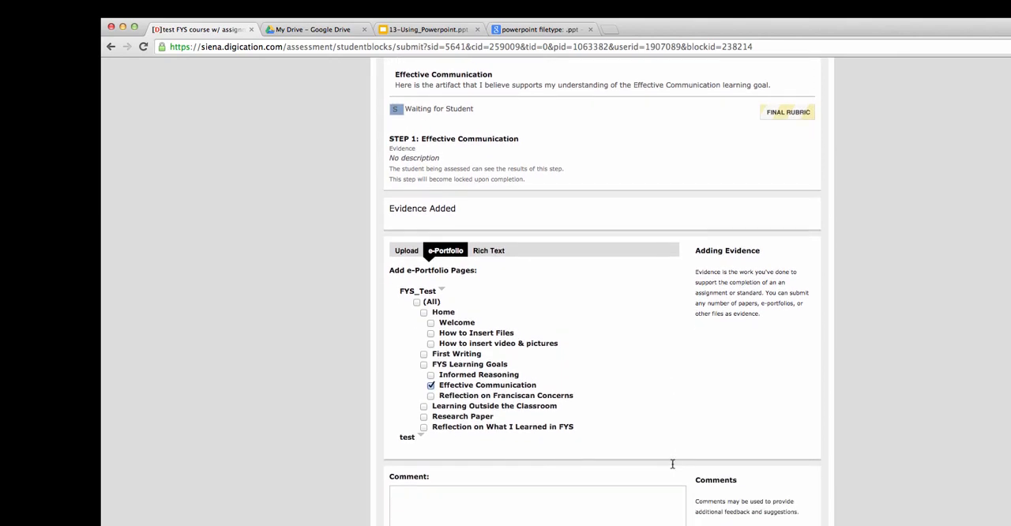
scroll(down, 3)
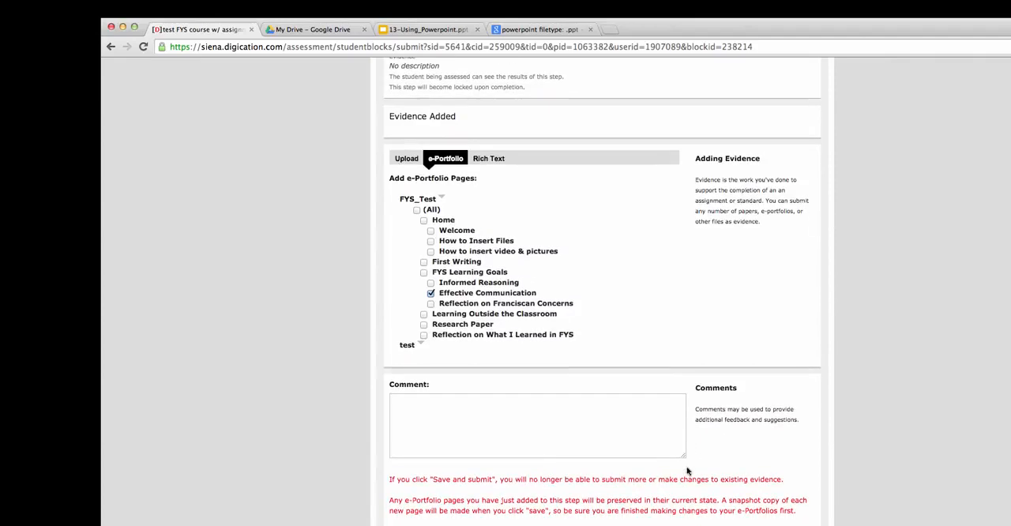
Write the comment "I've attached my portfolio page on Effective Communication."
click(537, 425)
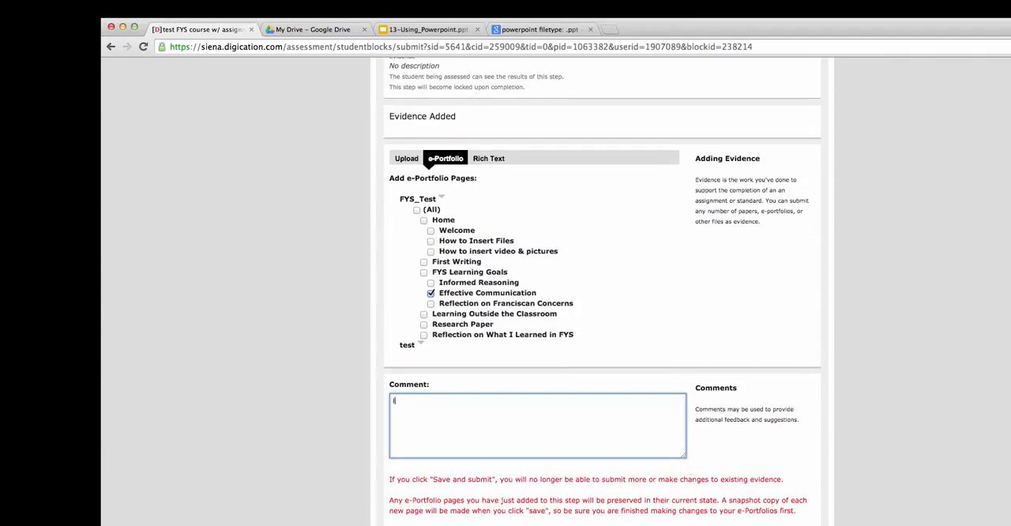
text(I've attached my port)
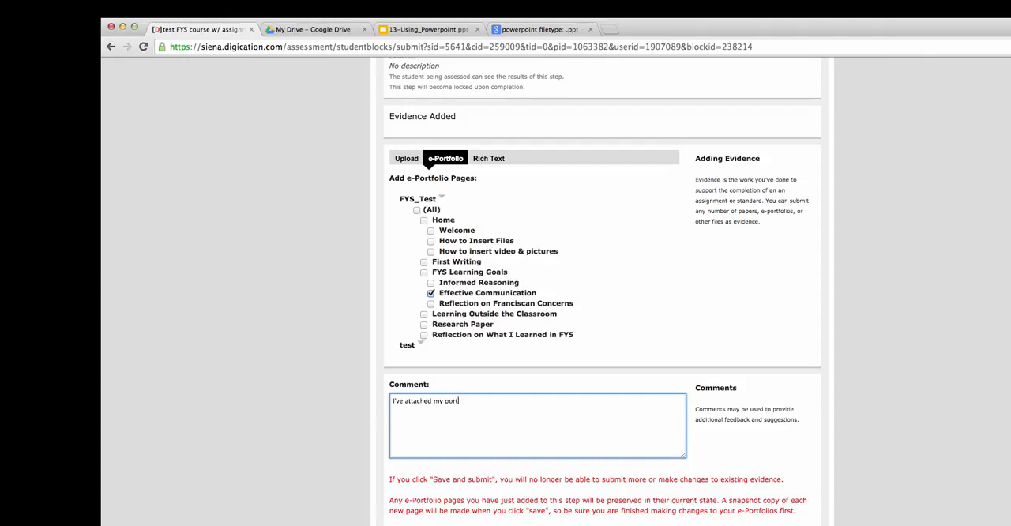
text(folio page)
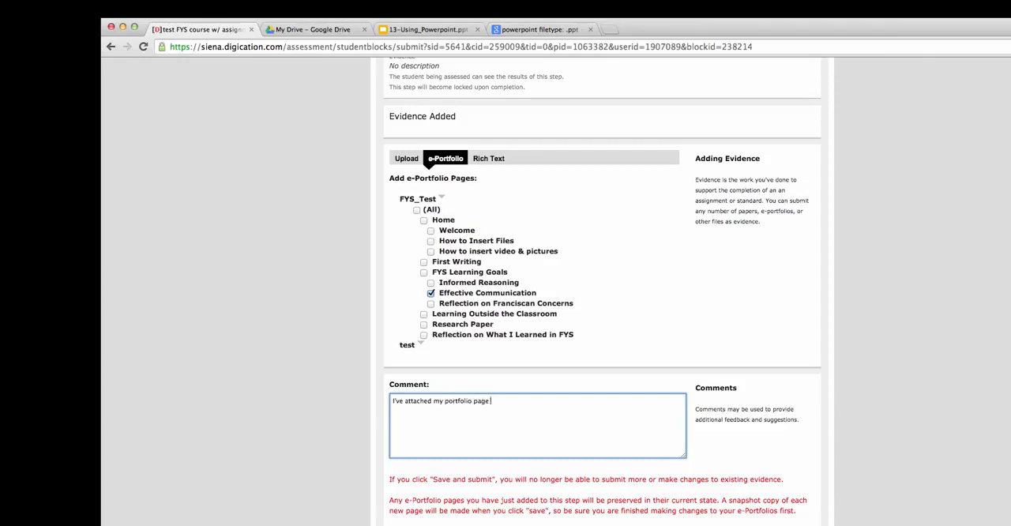
text(on Effective Comm)
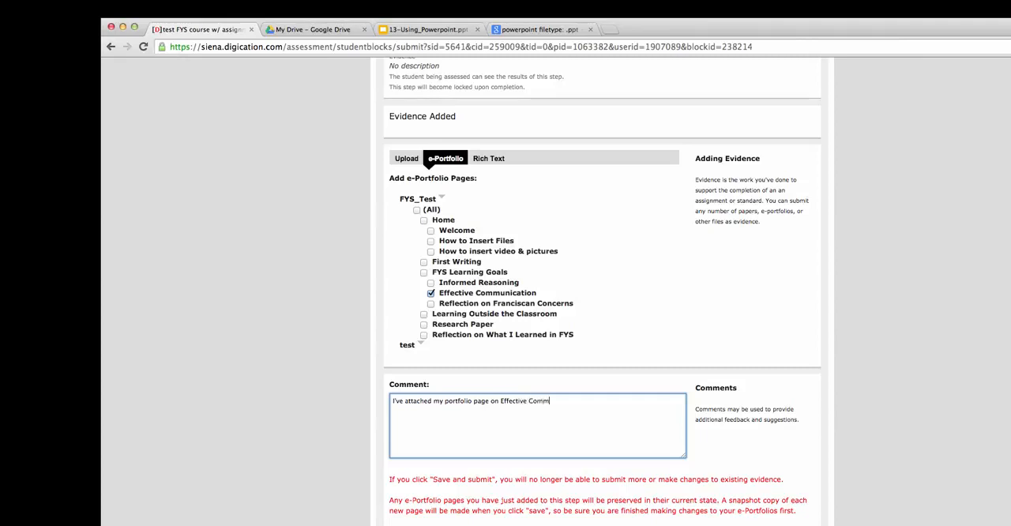
text(unication)
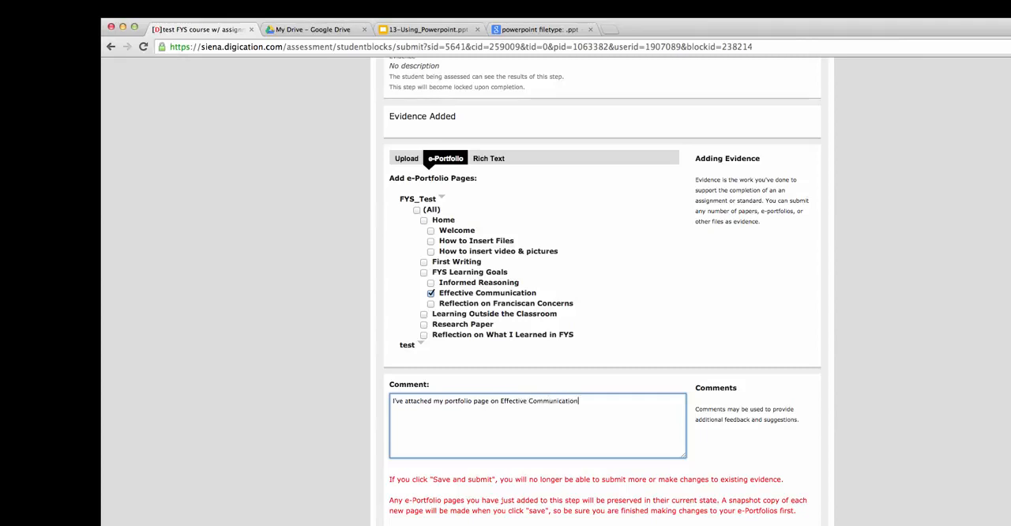
text(.)
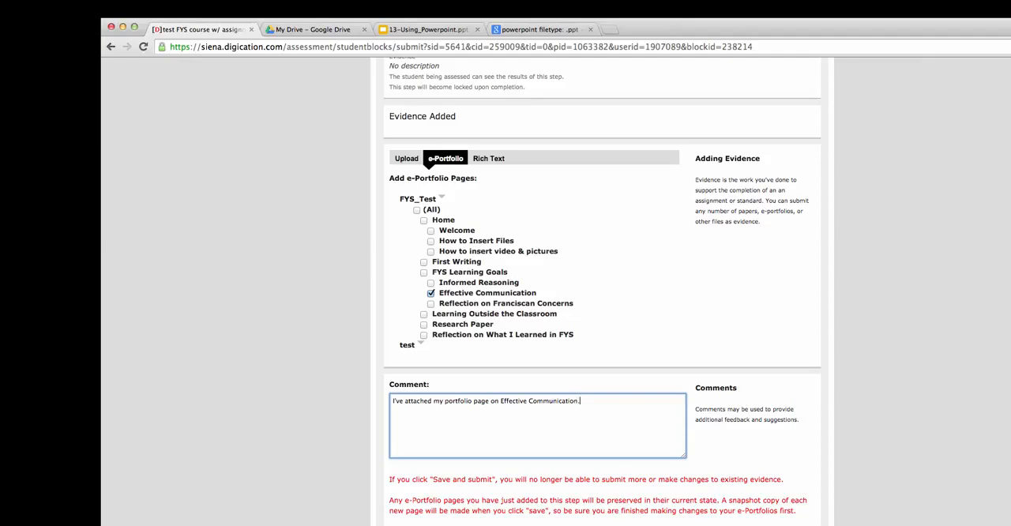
scroll(down, 3)
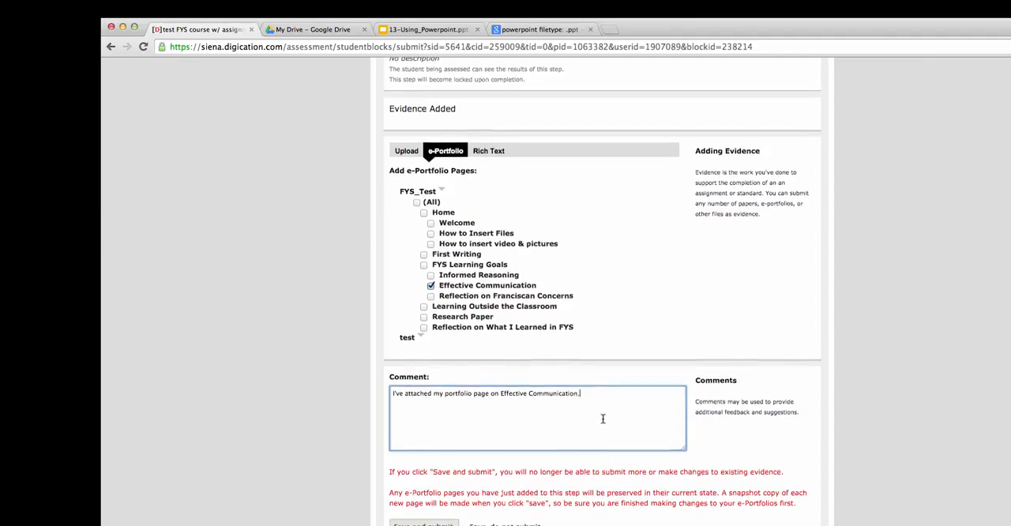
scroll(down, 3)
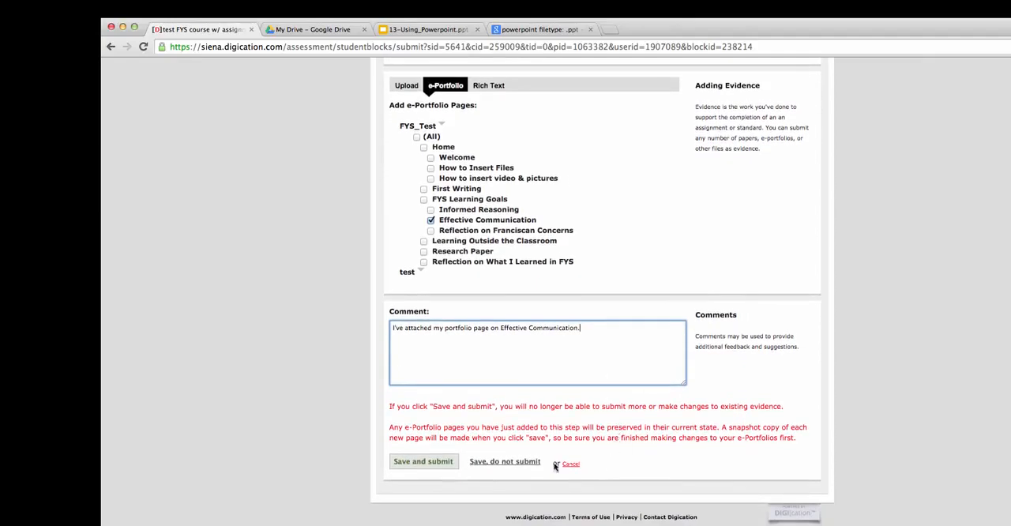
mouse_move(423, 461)
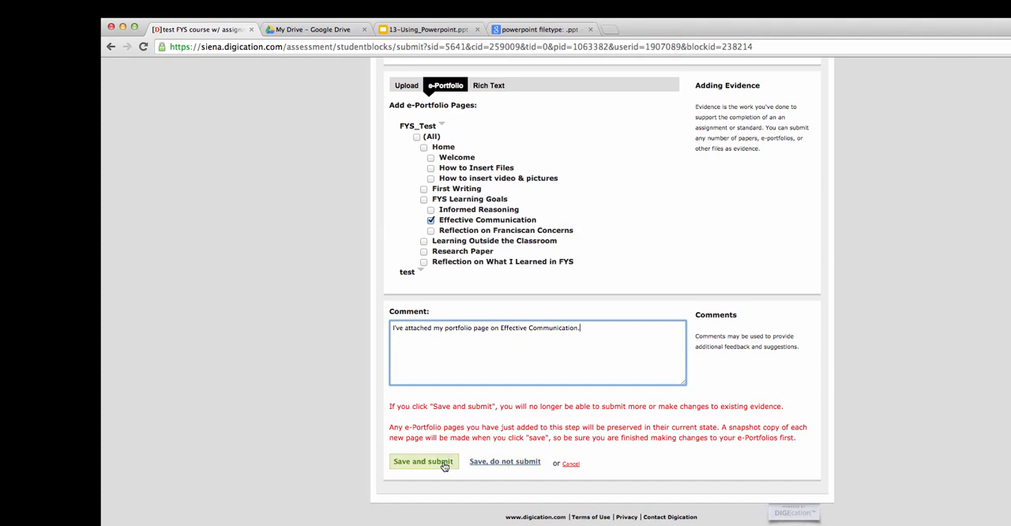
Save and submit the assignment, then review its Completed workflow with evidence and comment
click(424, 461)
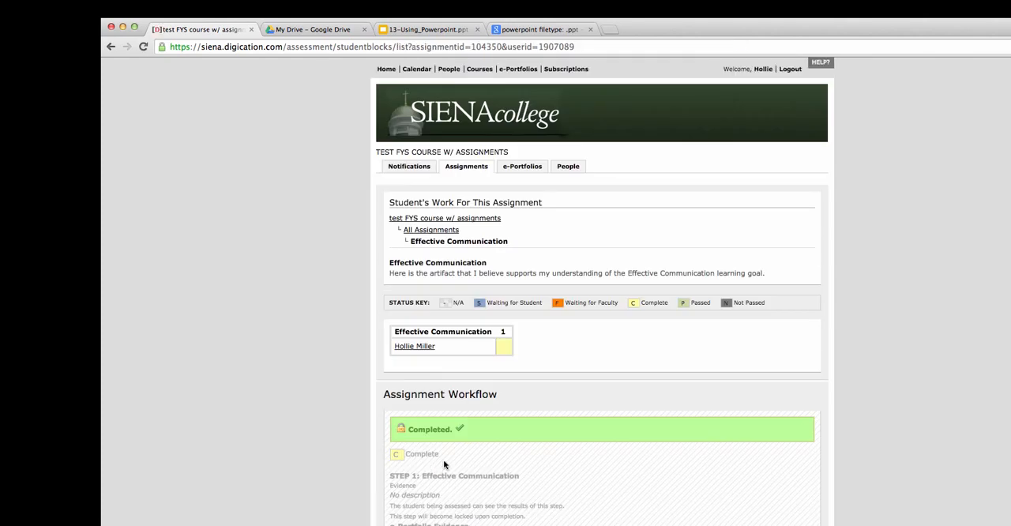
mouse_move(509, 361)
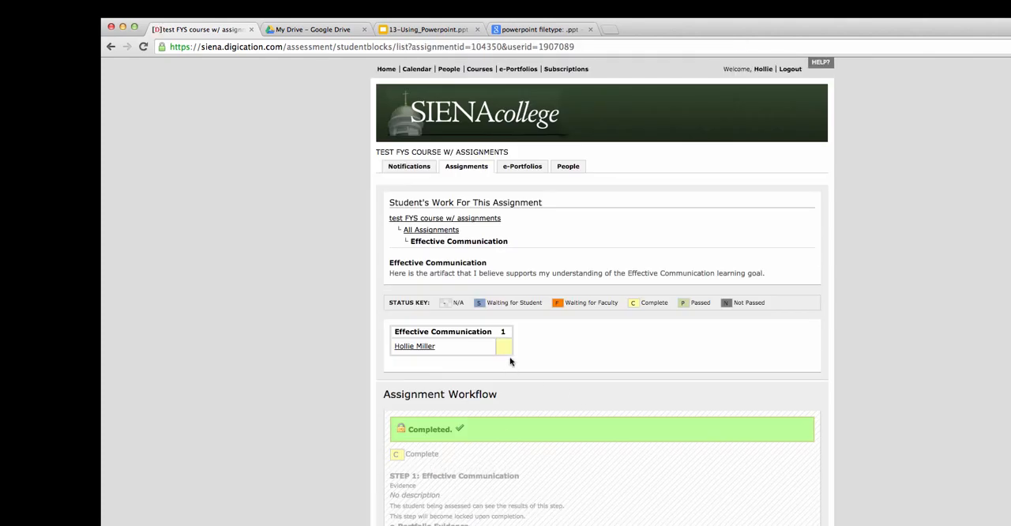
mouse_move(460, 439)
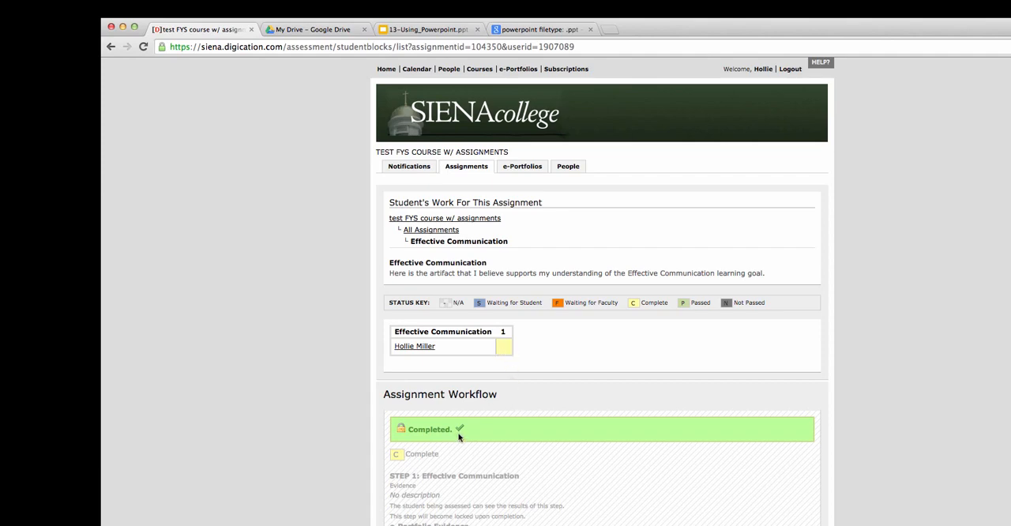
scroll(down, 3)
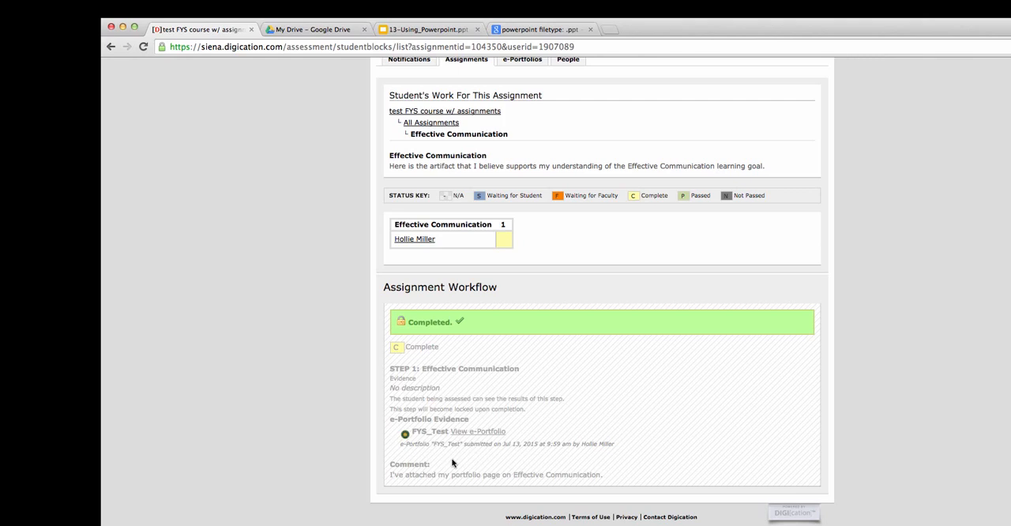
mouse_move(520, 439)
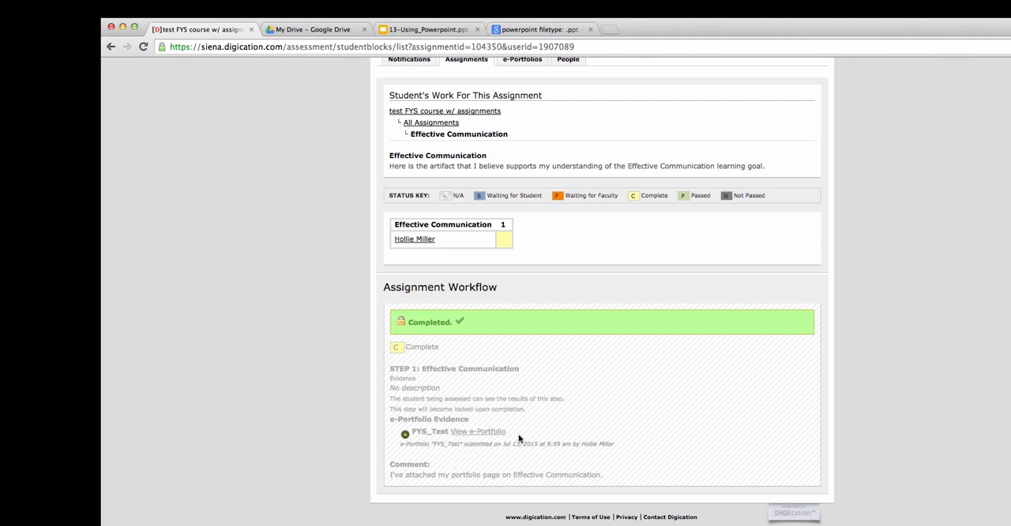